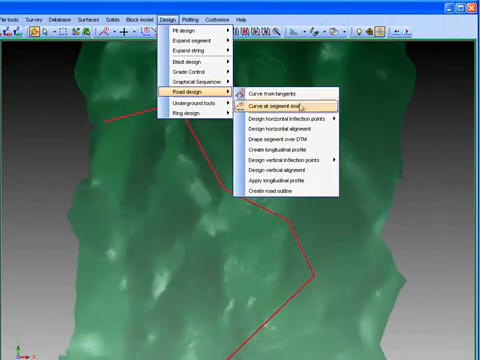
{"action": "mouse_move", "coordinate": [285, 128]}
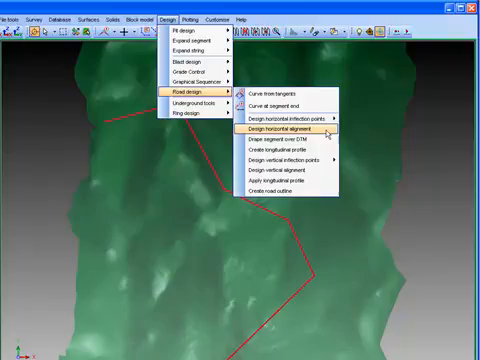
Fit horizontal curves to Road 1 with curve radii 1–3 fixed and vehicle velocity 25
{"action": "left_click", "coordinate": [286, 128]}
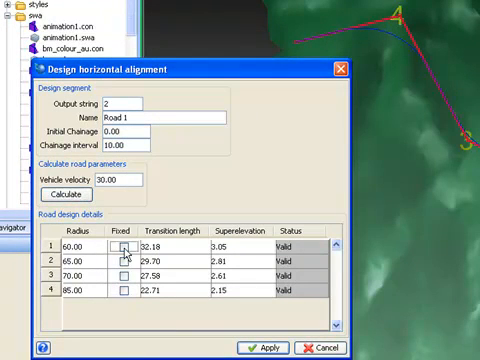
{"action": "left_click", "coordinate": [124, 246]}
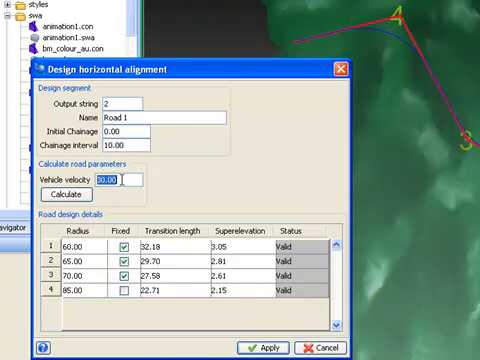
{"action": "type", "text": "25"}
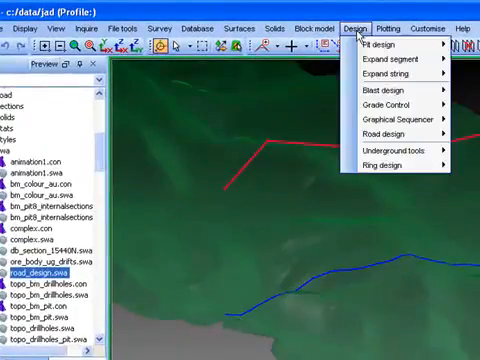
Build a longitudinal profile of string 3 at vertical scale factor 2 in the longitudinal profile layer
{"action": "left_click", "coordinate": [390, 135]}
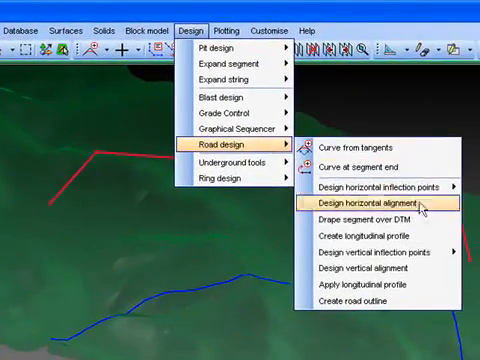
{"action": "left_click", "coordinate": [370, 203]}
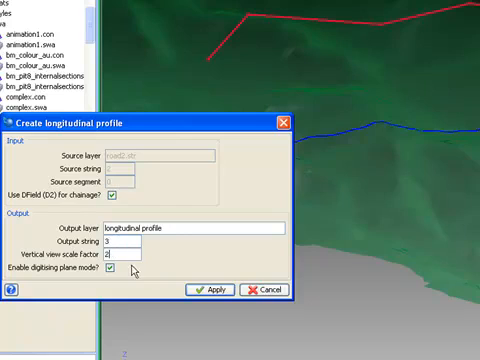
{"action": "left_click", "coordinate": [237, 289]}
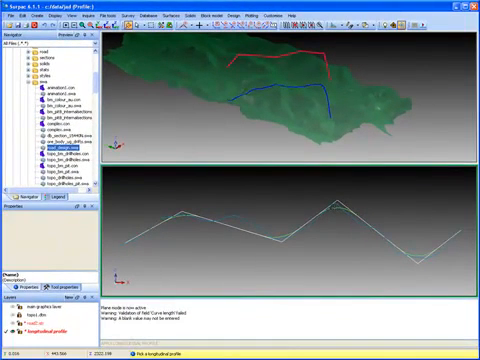
{"action": "mouse_move", "coordinate": [318, 178]}
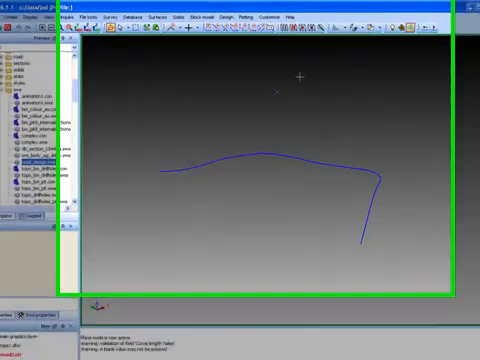
Load the topo1 DTM surface
{"action": "left_click", "coordinate": [209, 18]}
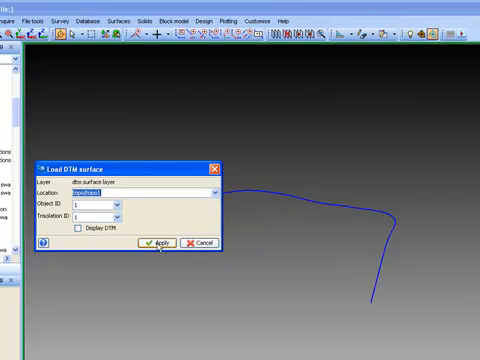
{"action": "left_click", "coordinate": [153, 243]}
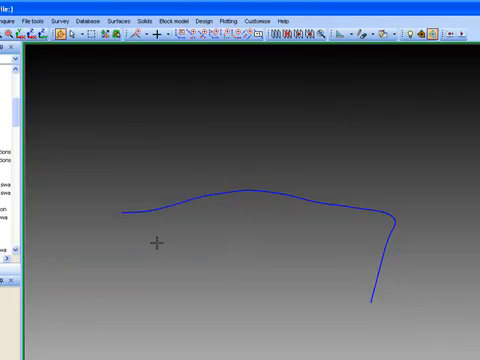
{"action": "left_click", "coordinate": [205, 19]}
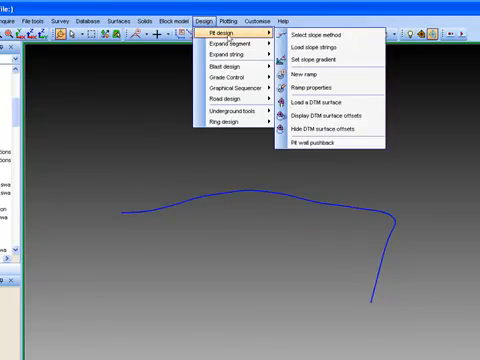
{"action": "mouse_move", "coordinate": [330, 62]}
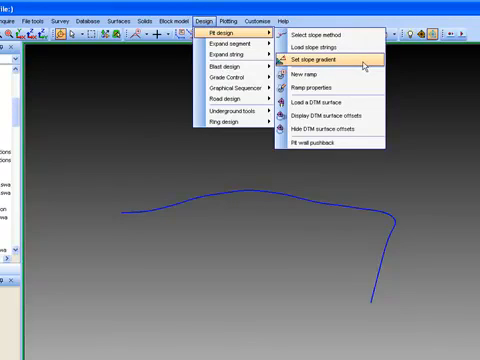
Set a 60-degree design gradient and widen the centreline into a road outline with shoulders
{"action": "left_click", "coordinate": [319, 63]}
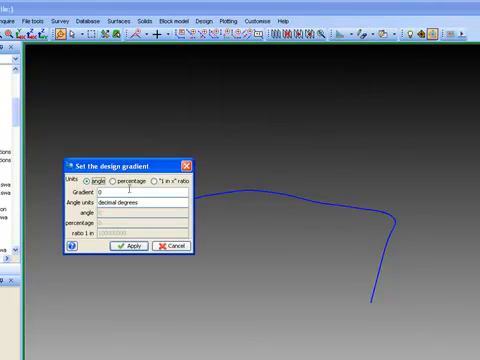
{"action": "type", "text": "60"}
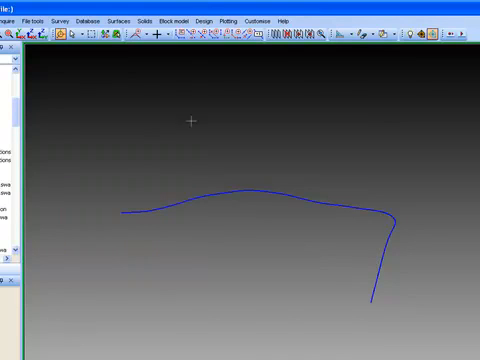
{"action": "left_click", "coordinate": [207, 19]}
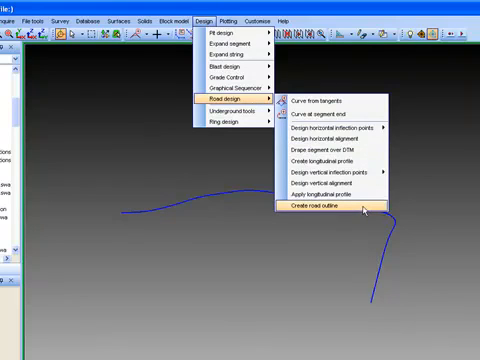
{"action": "left_click", "coordinate": [322, 211]}
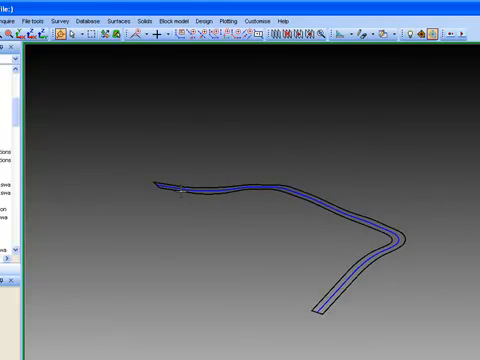
{"action": "left_click", "coordinate": [209, 18]}
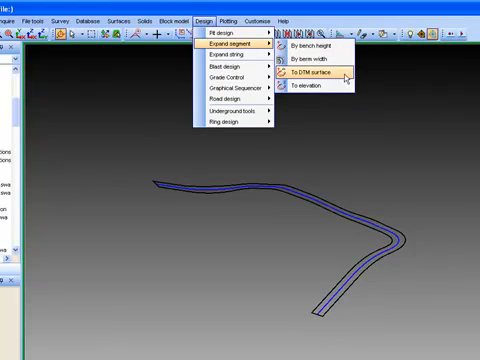
Expand the road outline to the topo DTM and form the cut-and-fill road surface
{"action": "left_click", "coordinate": [311, 72]}
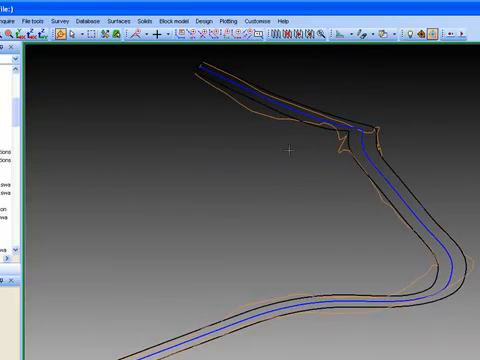
{"action": "left_click", "coordinate": [118, 18]}
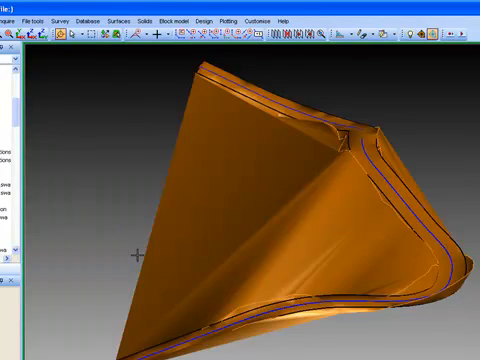
{"action": "left_click", "coordinate": [118, 18]}
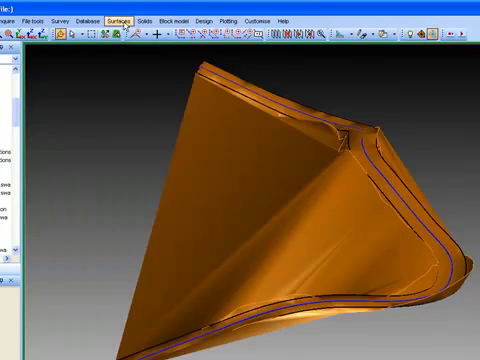